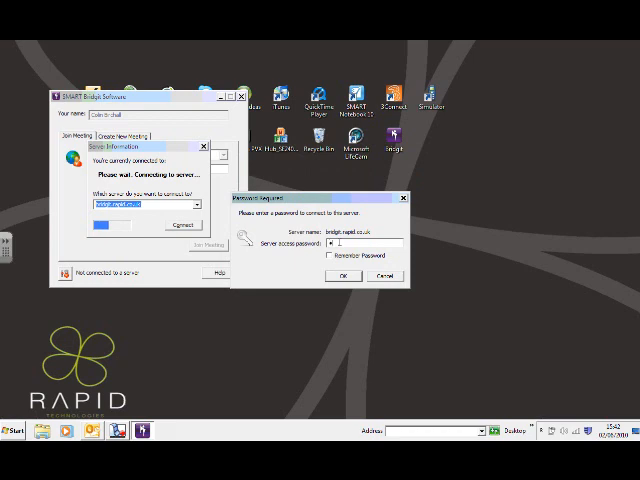
# Enter the bridgit.rapid.co.uk server access password to connect.
pyautogui.write('*')
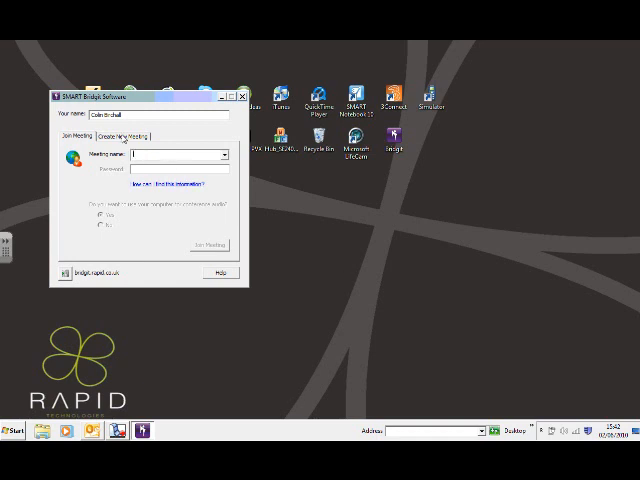
# Create meeting 'Rapid' with a password, retyping the confirmation after the mismatch warning.
pyautogui.click(131, 135)
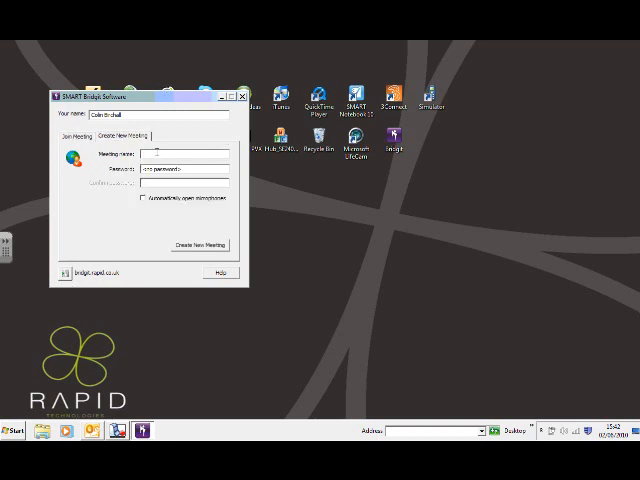
pyautogui.write('Rapid')
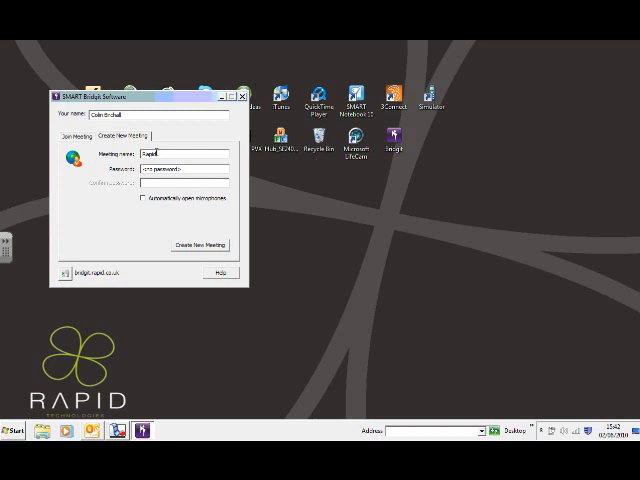
pyautogui.click(184, 170)
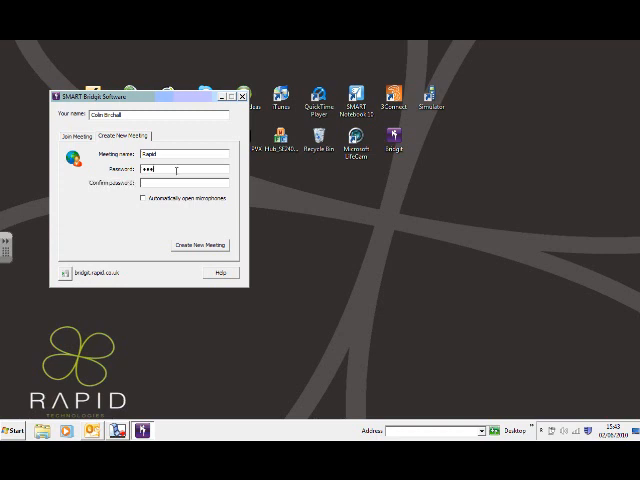
pyautogui.write('•')
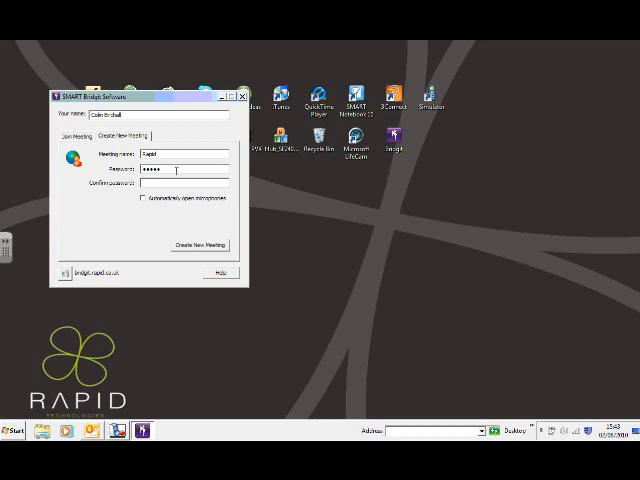
pyautogui.write('••••••')
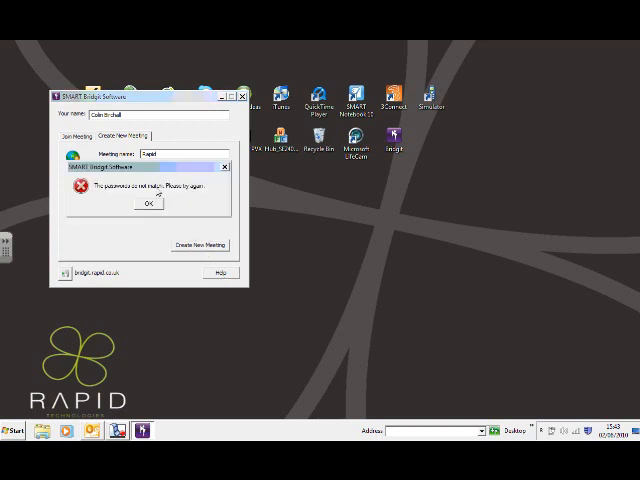
pyautogui.click(148, 203)
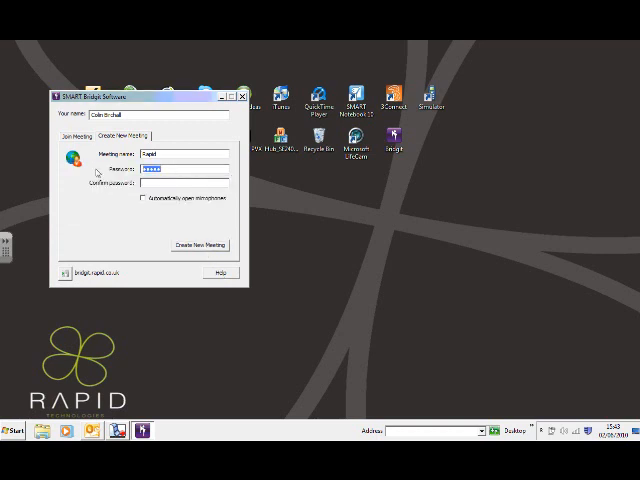
pyautogui.write('•')
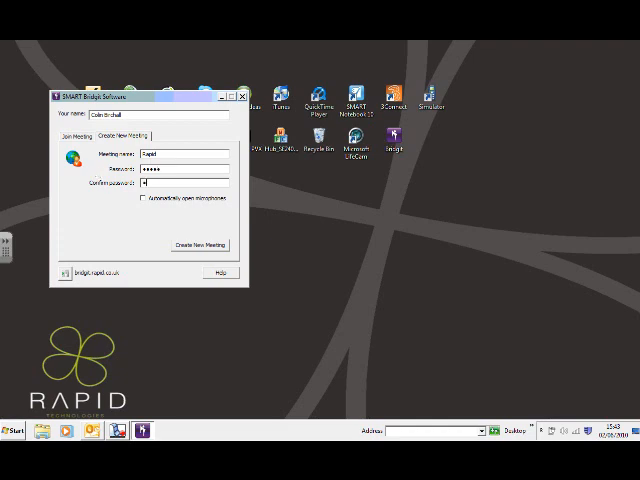
pyautogui.click(201, 245)
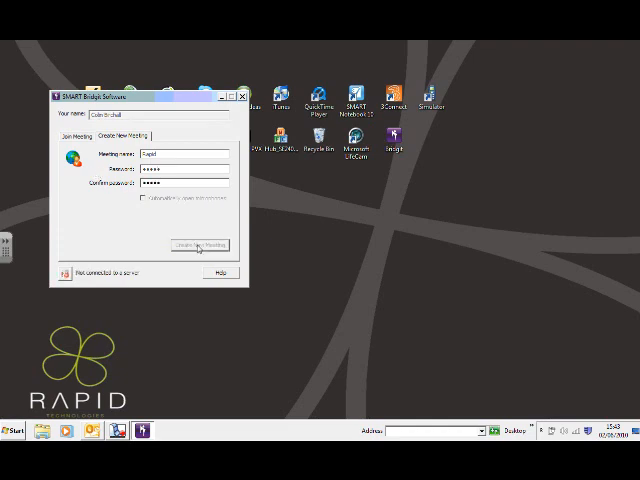
pyautogui.click(197, 245)
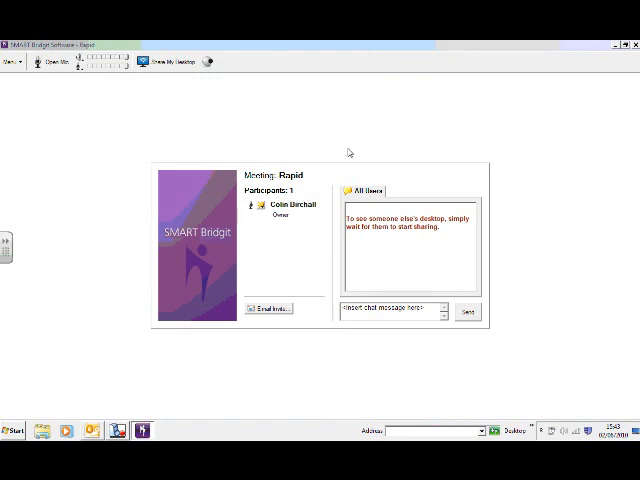
pyautogui.moveTo(297, 316)
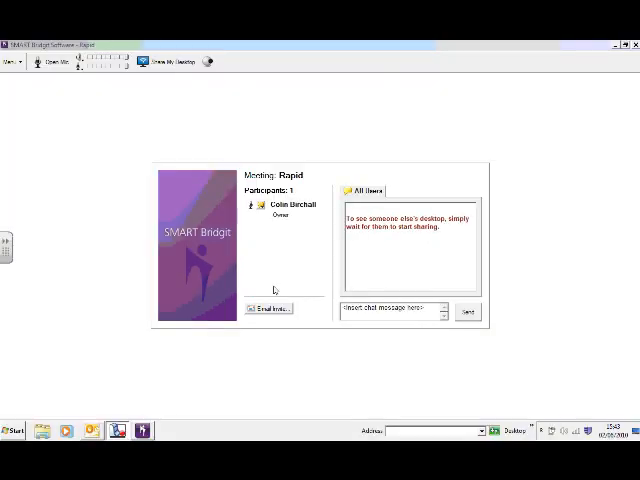
# Bring up the Email Invite details showing the Rapid meeting URL and server.
pyautogui.click(268, 308)
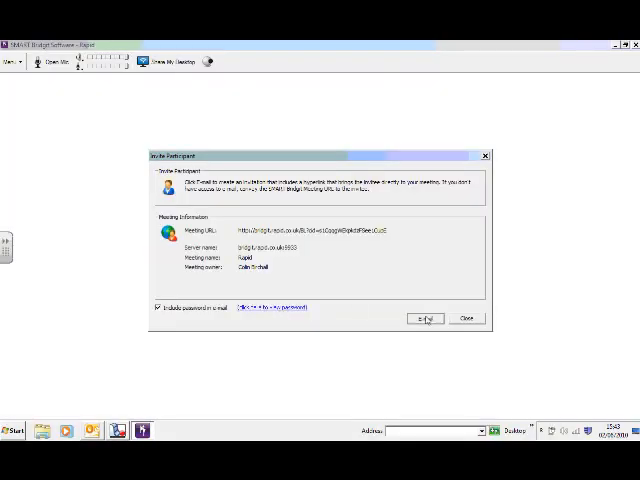
# Address the Outlook invitation to Karen and skip 'Bridgit' during the spelling check.
pyautogui.click(424, 318)
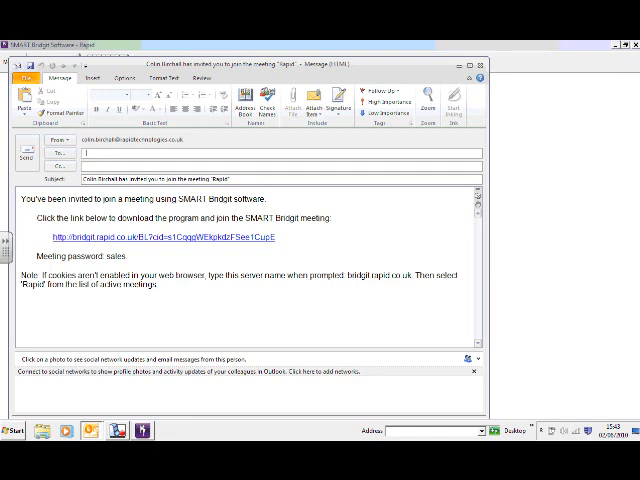
pyautogui.write('Karen')
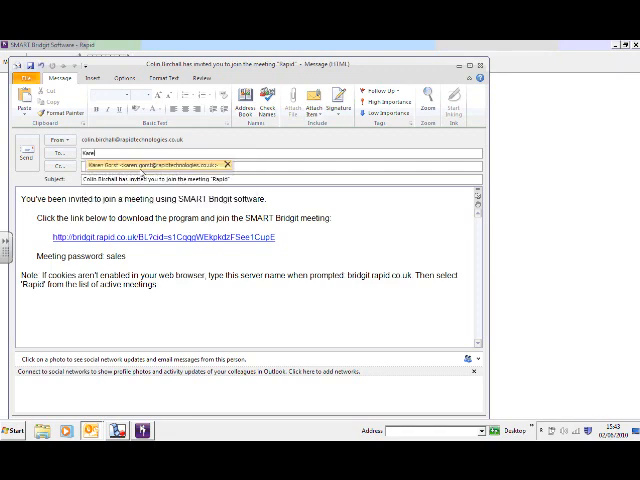
pyautogui.click(155, 165)
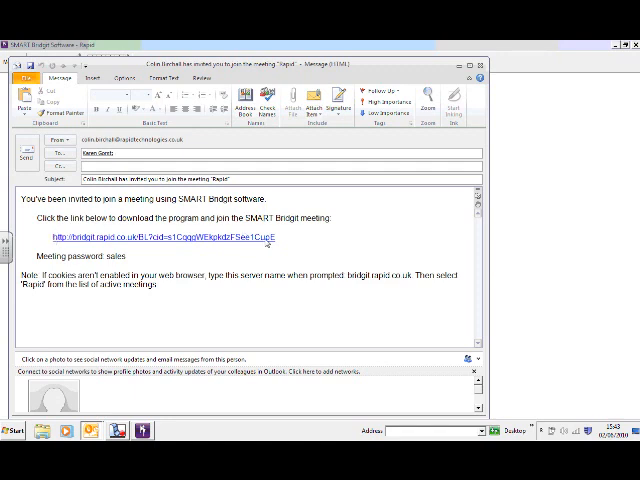
pyautogui.moveTo(268, 243)
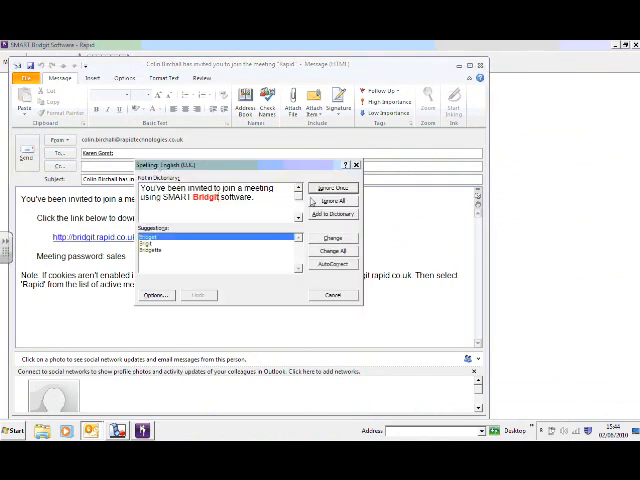
pyautogui.click(331, 187)
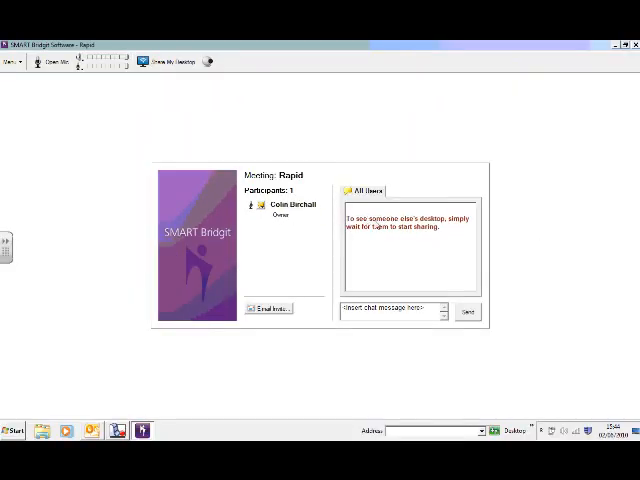
pyautogui.moveTo(454, 221)
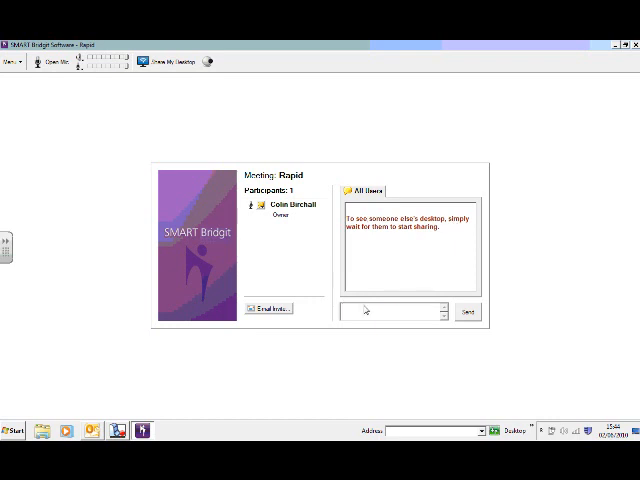
# Send a hello chat message, then show the webcam video and close it.
pyautogui.write('Hel')
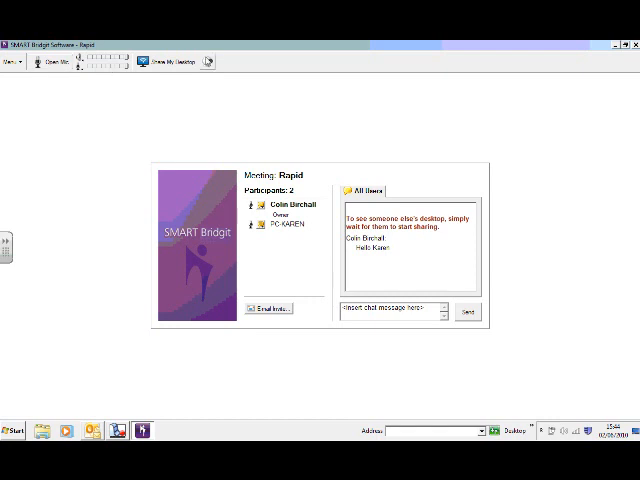
pyautogui.click(208, 61)
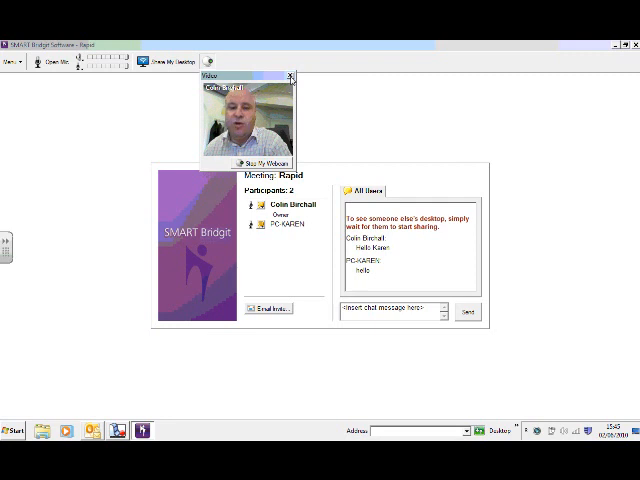
pyautogui.click(291, 78)
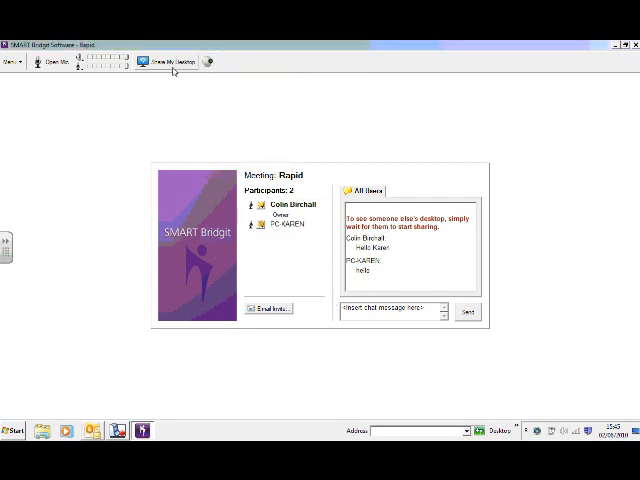
pyautogui.moveTo(172, 61)
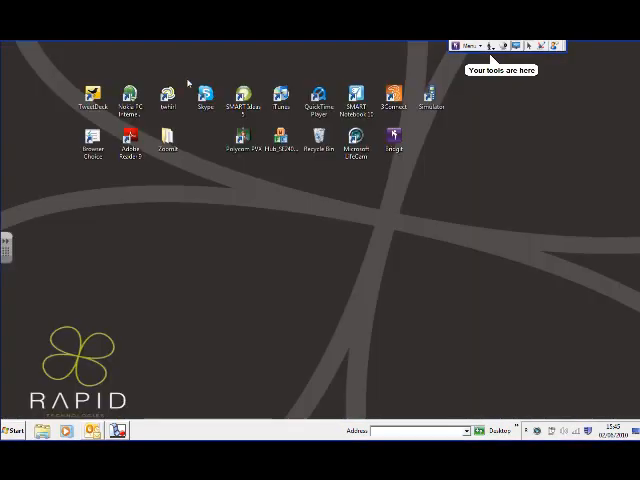
pyautogui.moveTo(456, 119)
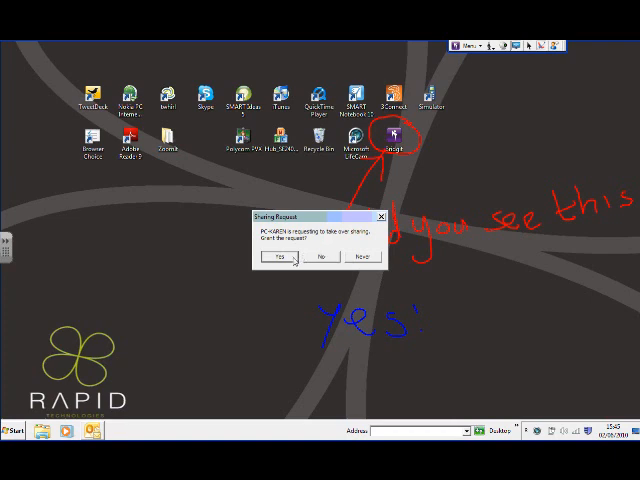
# Accept PC-KAREN's sharing request, view their desktop, then relinquish remote control.
pyautogui.click(278, 258)
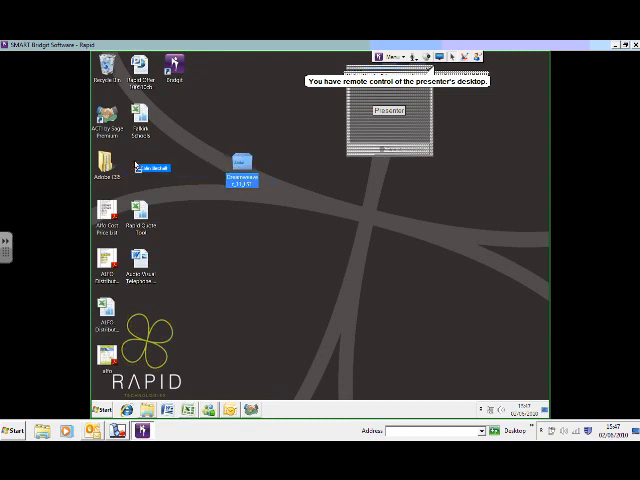
pyautogui.click(390, 55)
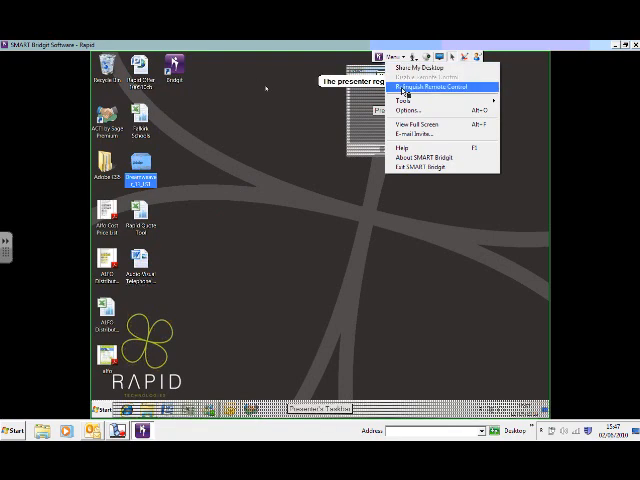
pyautogui.click(432, 92)
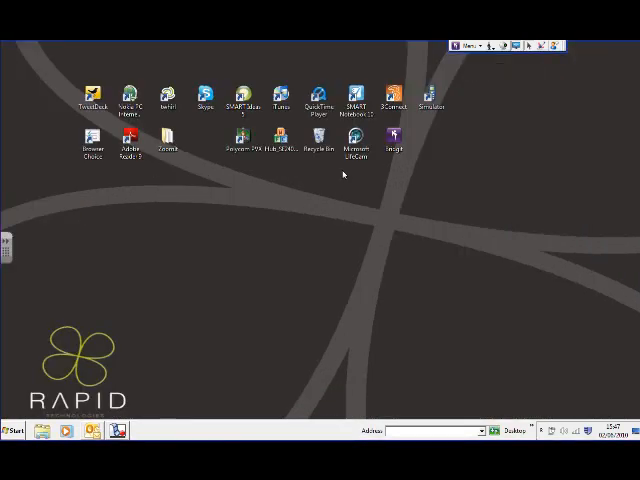
pyautogui.moveTo(458, 50)
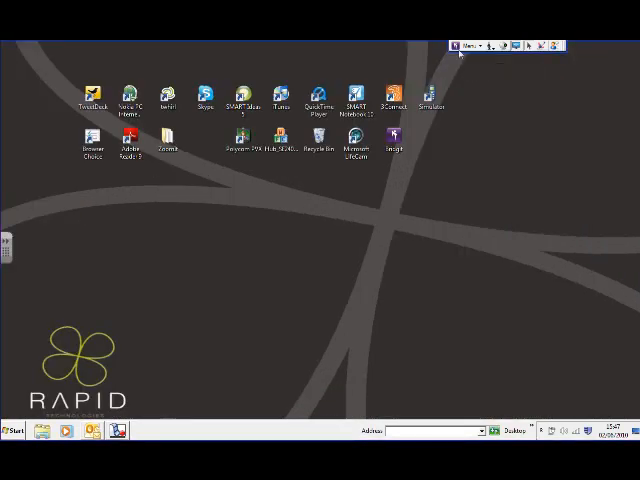
# Exit SMART Bridgit, confirm leaving the conference, and dismiss the desktop menu.
pyautogui.click(468, 46)
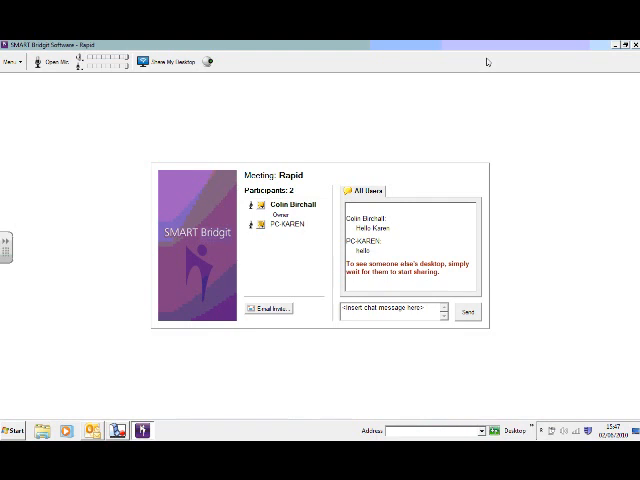
pyautogui.click(10, 62)
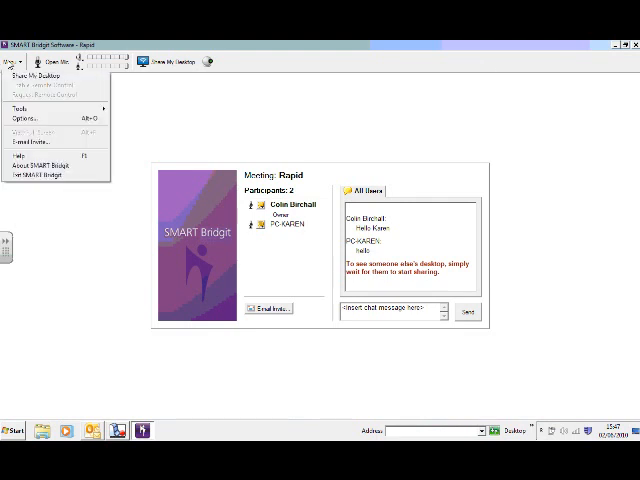
pyautogui.moveTo(40, 176)
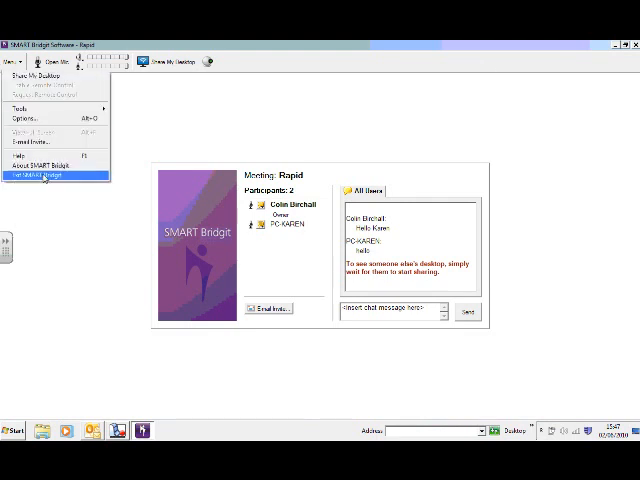
pyautogui.click(41, 174)
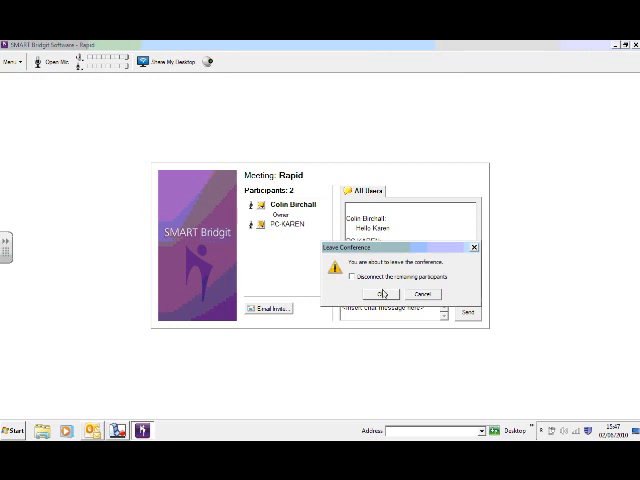
pyautogui.click(382, 293)
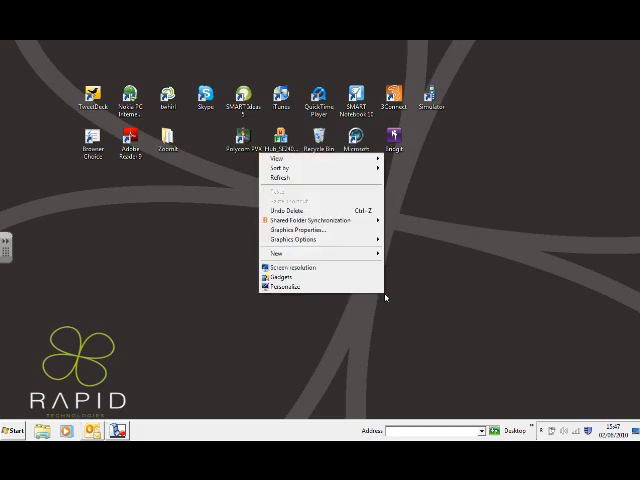
pyautogui.click(392, 290)
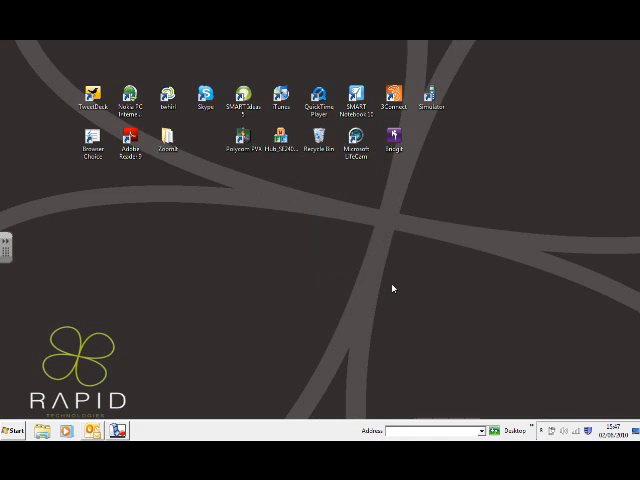